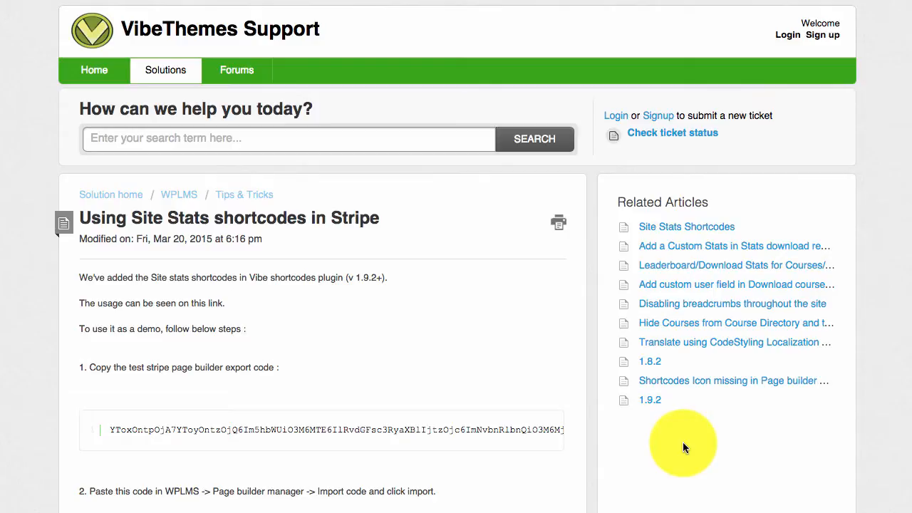
mouse_move(691, 284)
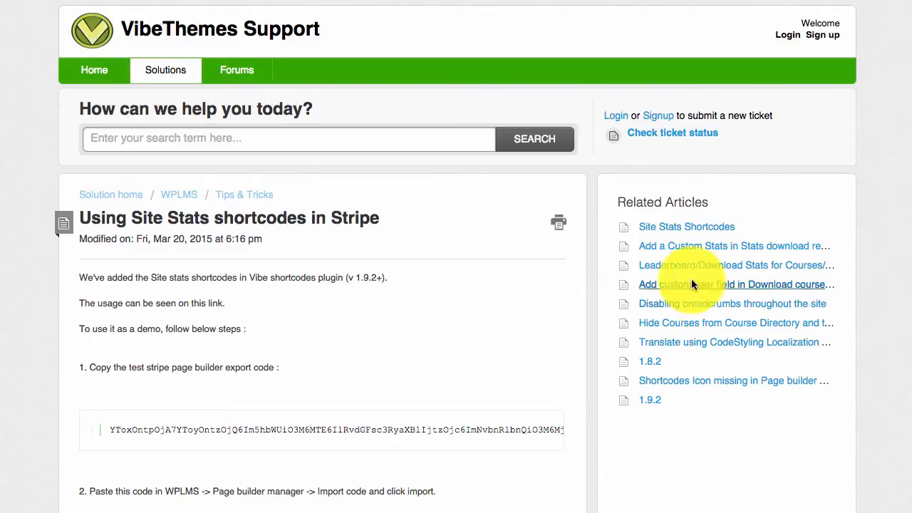
Open the Site Stats Shortcodes article and scroll to its vibe_site_stats parameters and sample output.
right_click(687, 227)
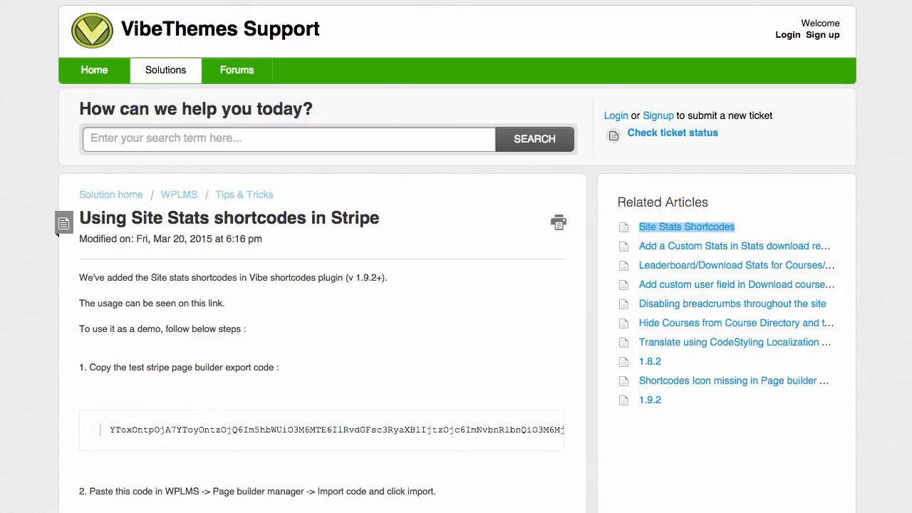
click(686, 226)
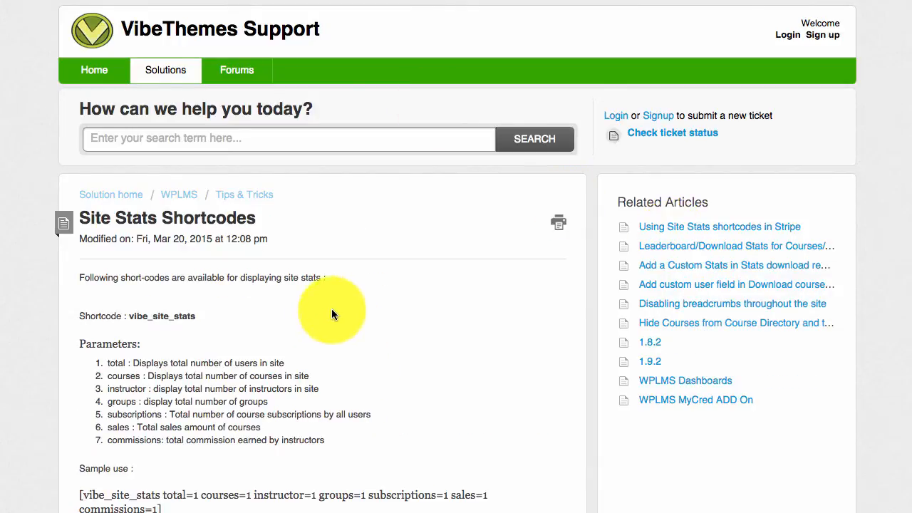
scroll(down, 3)
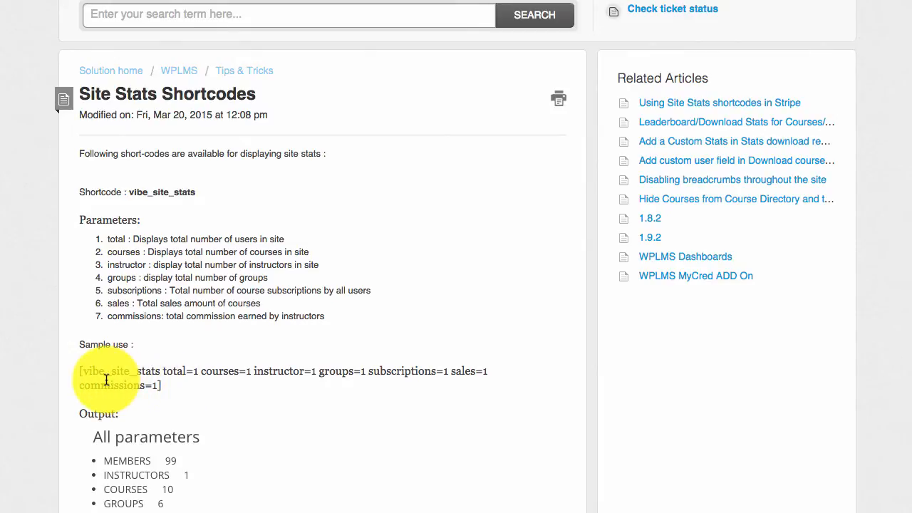
scroll(down, 3)
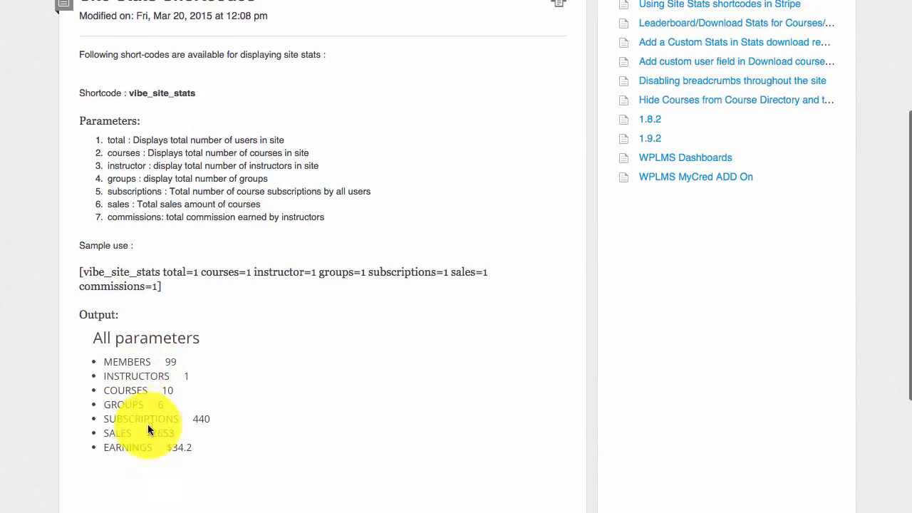
mouse_move(142, 456)
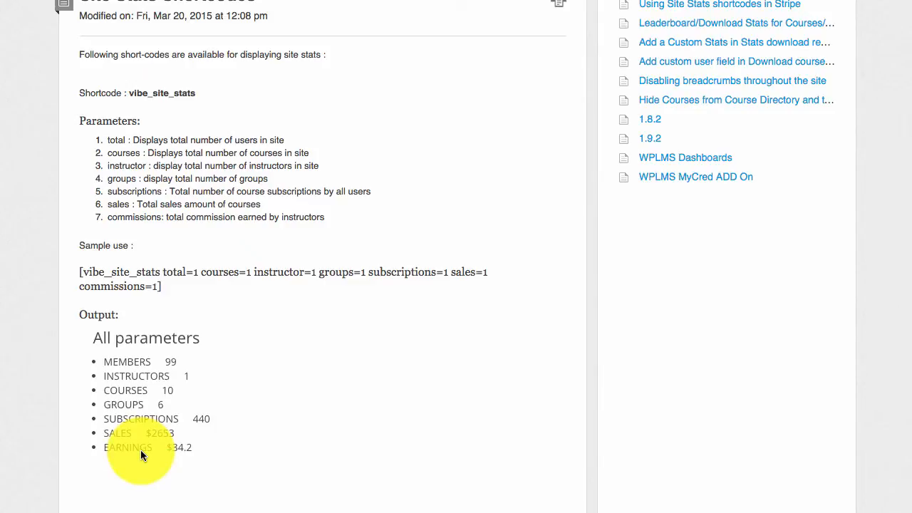
mouse_move(200, 371)
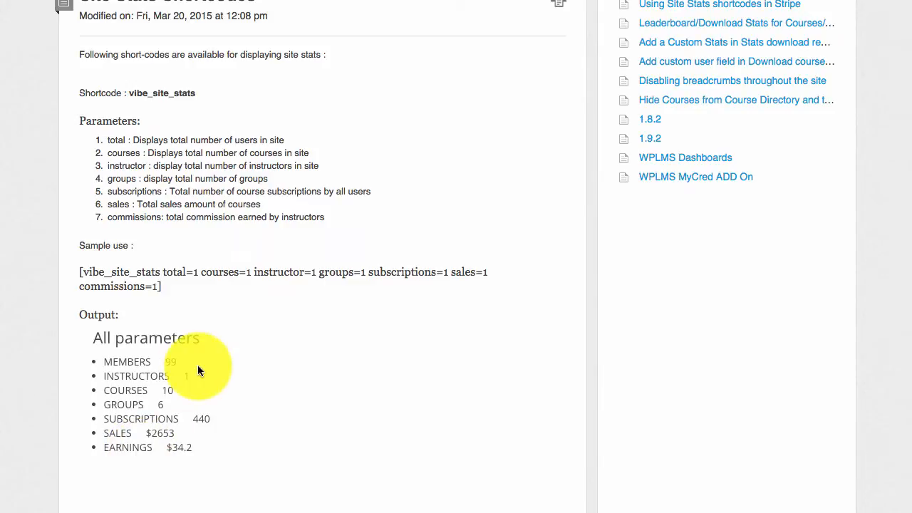
Go back to 'Using Site Stats shortcodes in Stripe' and read its numbered import steps.
click(720, 4)
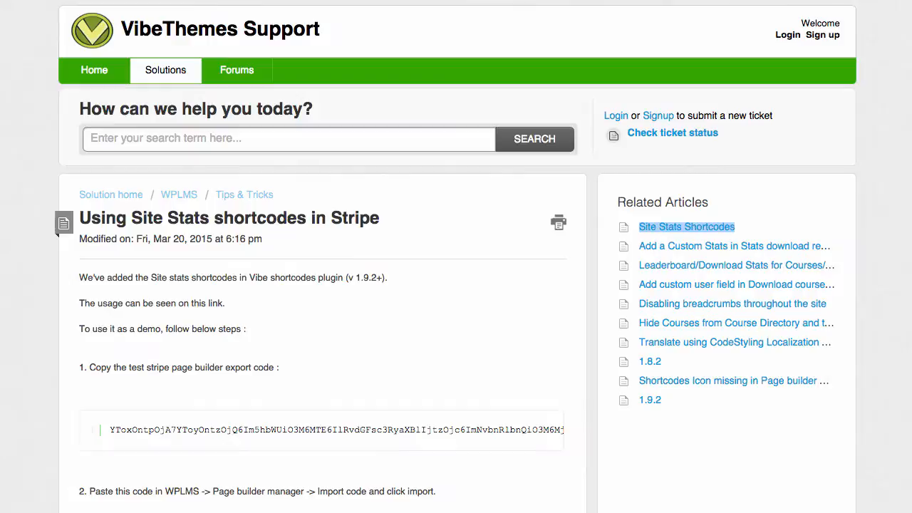
scroll(down, 3)
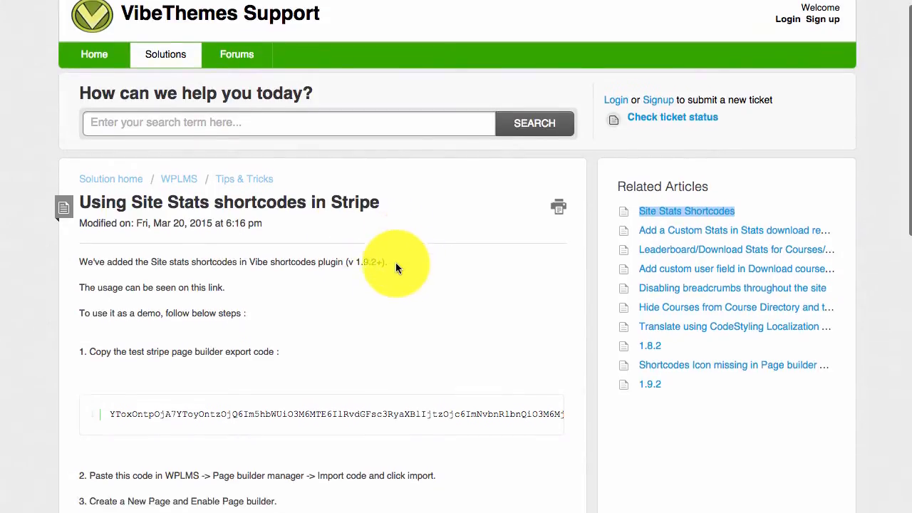
scroll(down, 3)
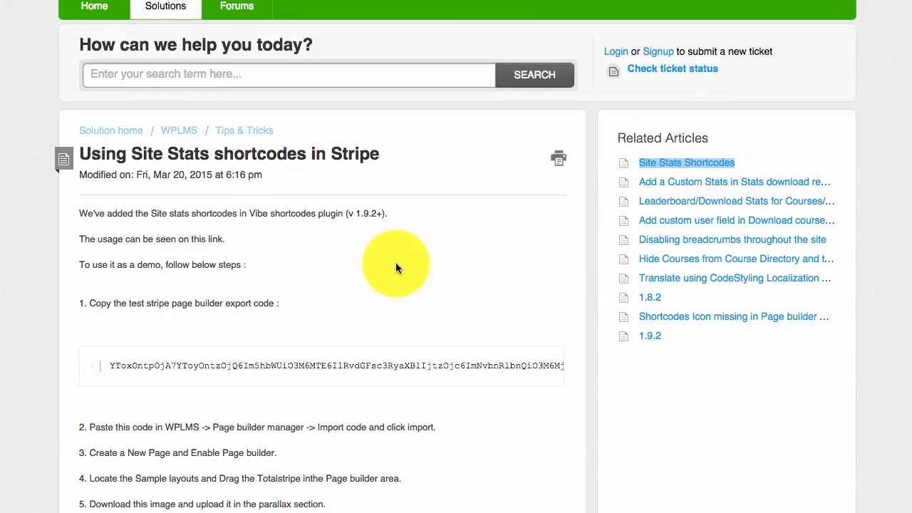
mouse_move(112, 366)
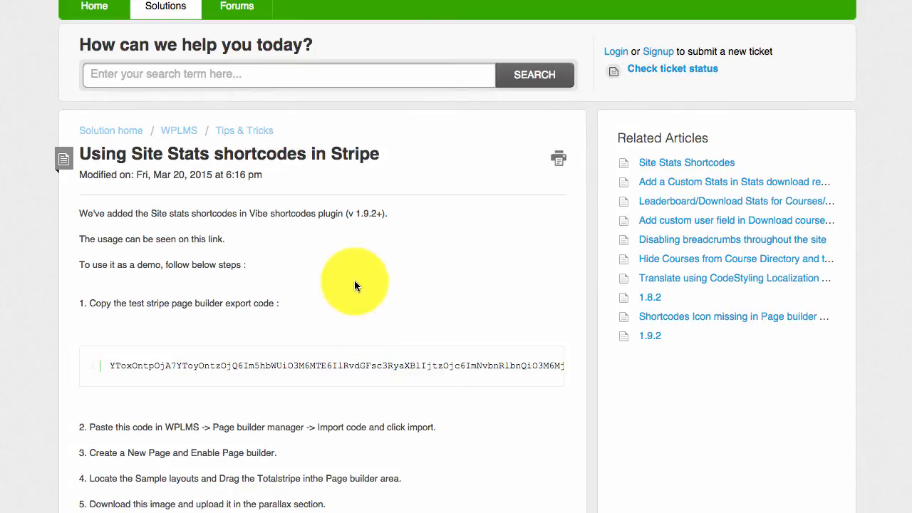
mouse_move(289, 306)
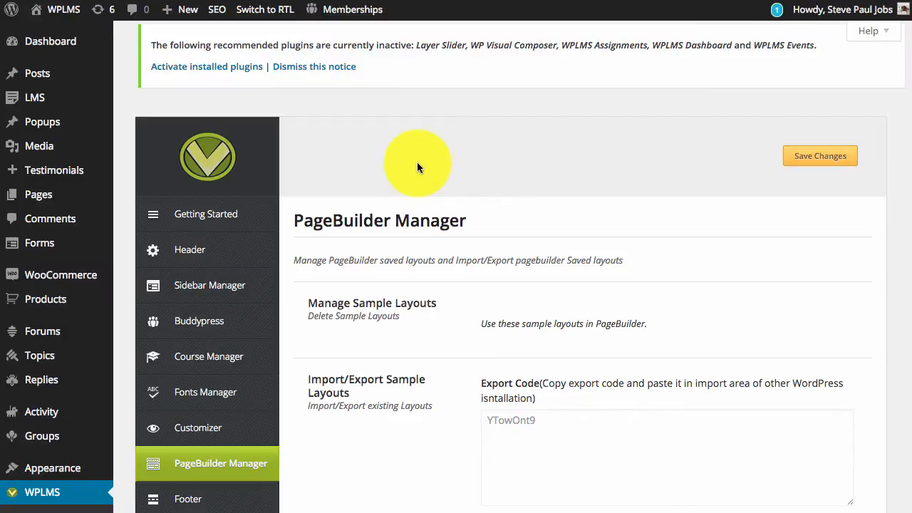
Paste the copied Stripe layout code into PageBuilder Manager's Import Code box and import it.
scroll(down, 3)
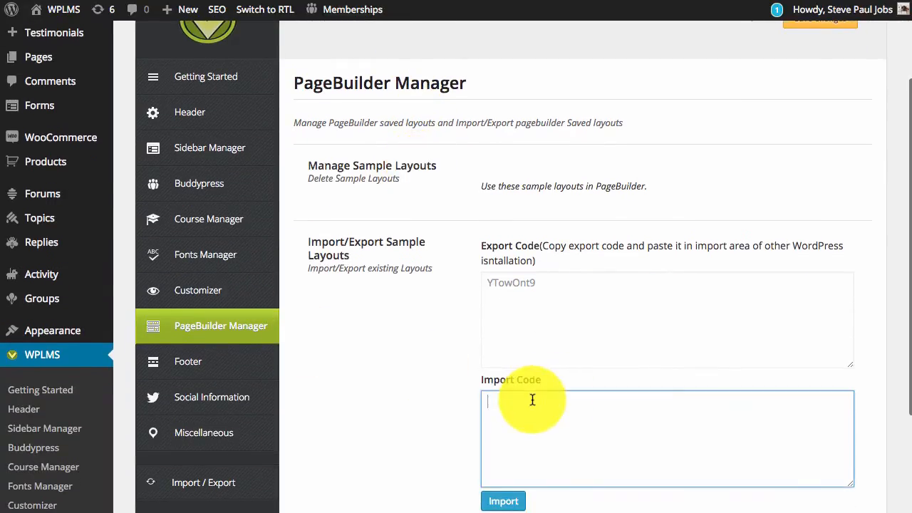
right_click(532, 400)
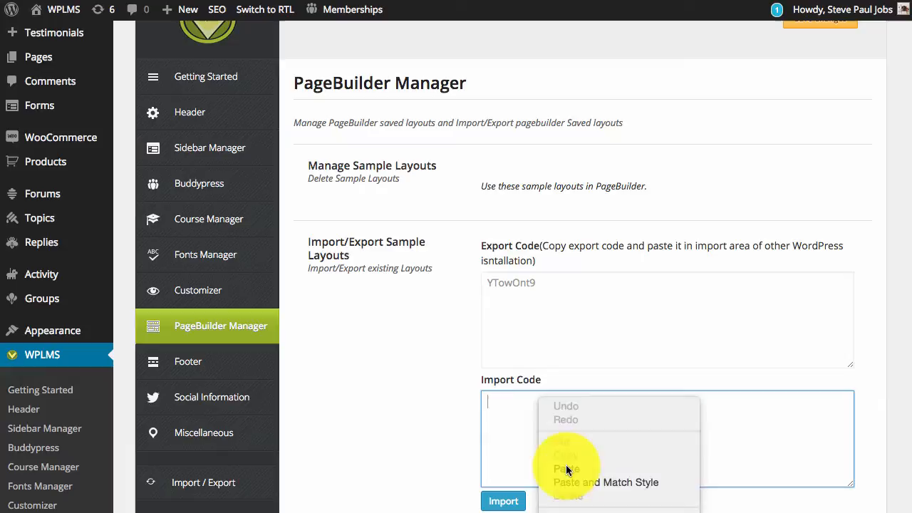
click(568, 469)
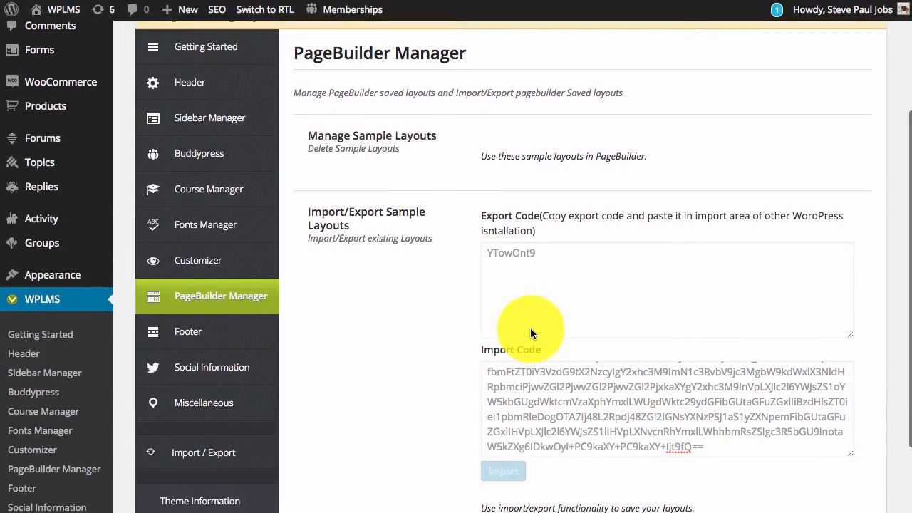
click(503, 471)
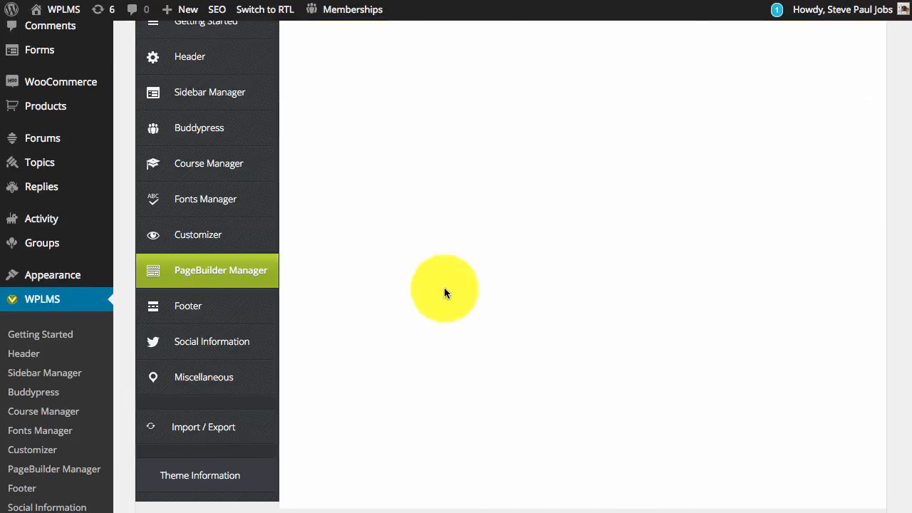
Check that Totalstripe now appears under Manage Sample Layouts.
click(221, 269)
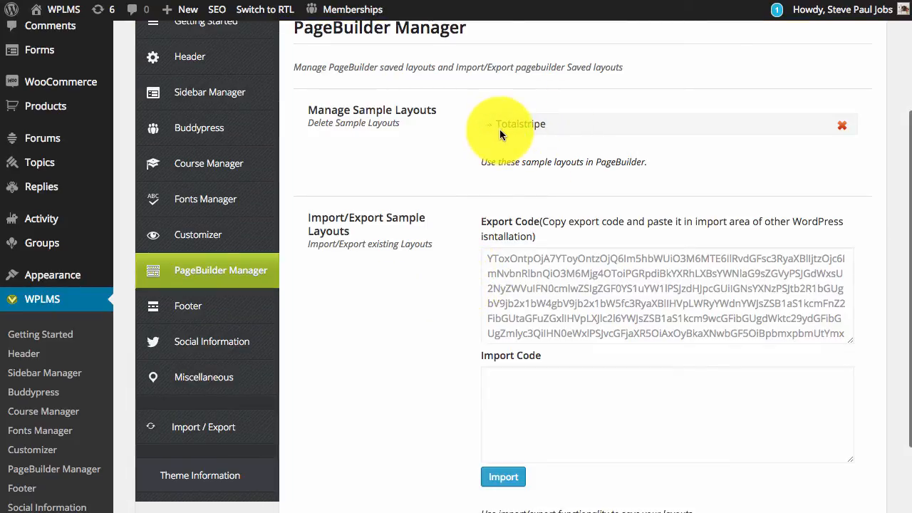
mouse_move(540, 134)
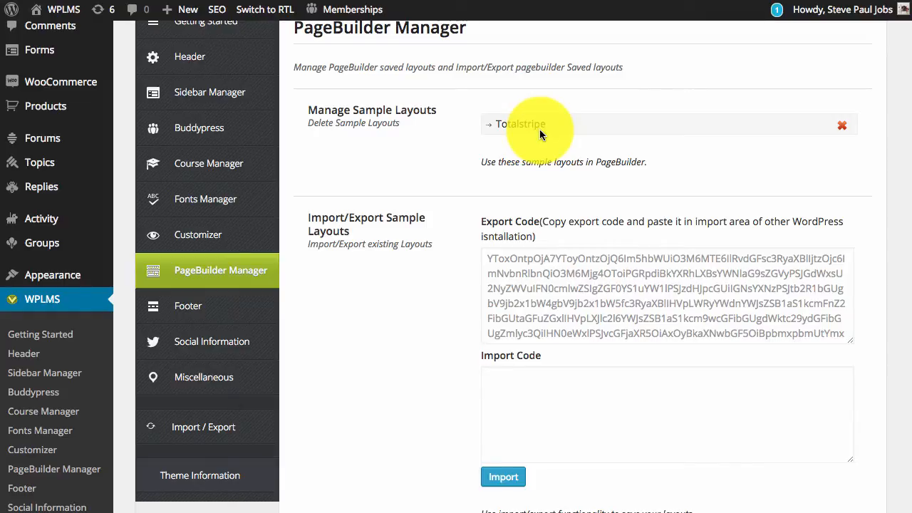
mouse_move(346, 145)
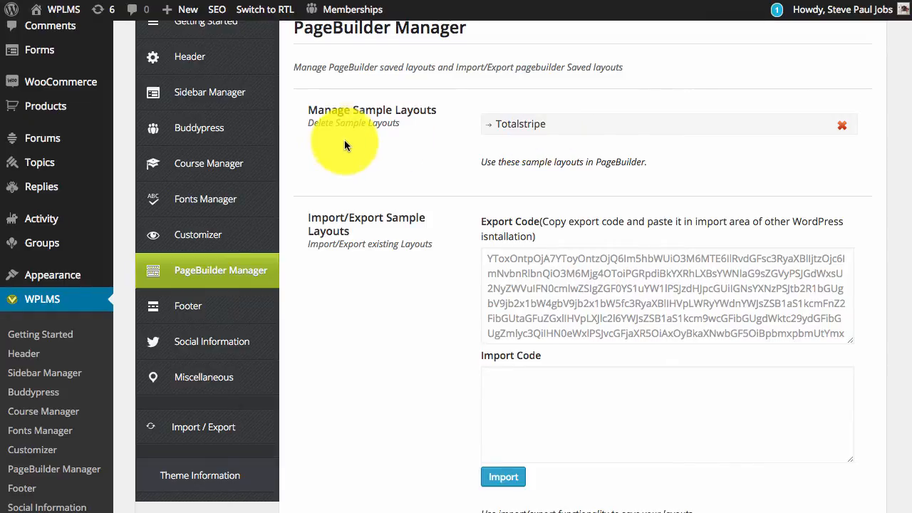
scroll(up, 3)
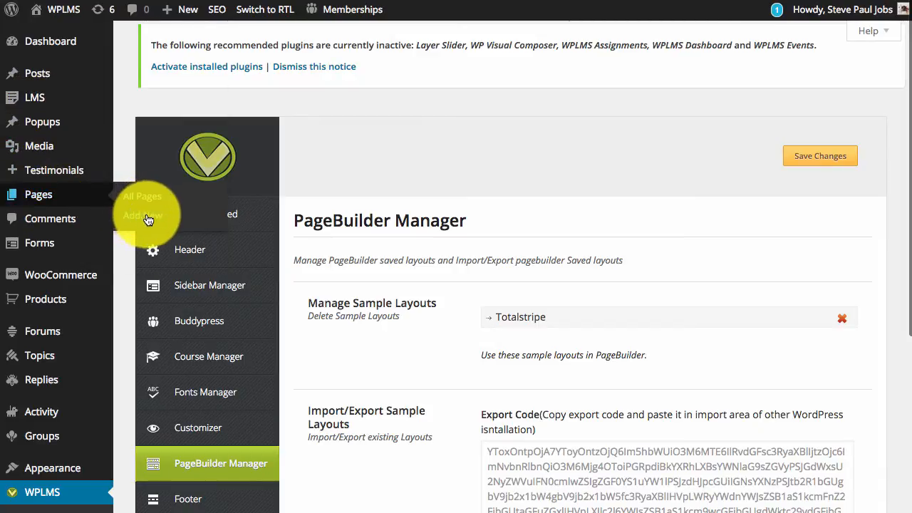
Add a new page and title it 'Site stats tutorial'.
click(142, 215)
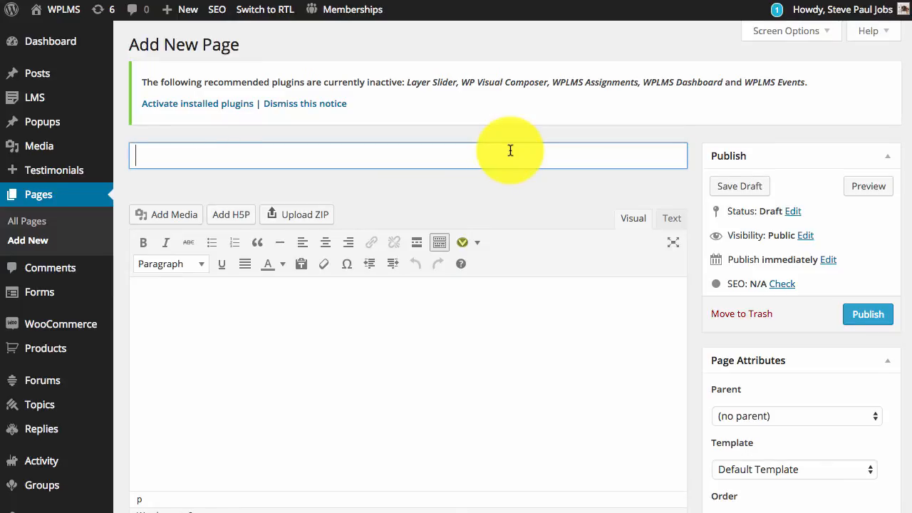
text(Site)
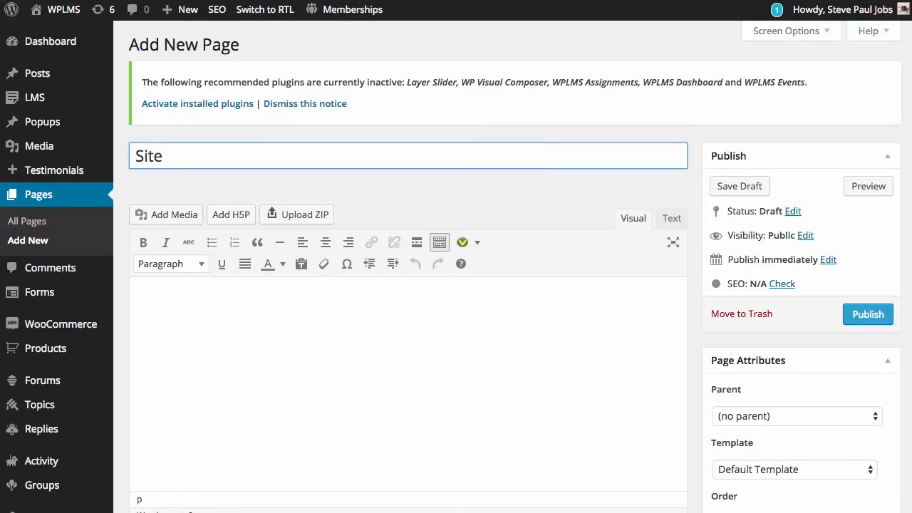
text(stats)
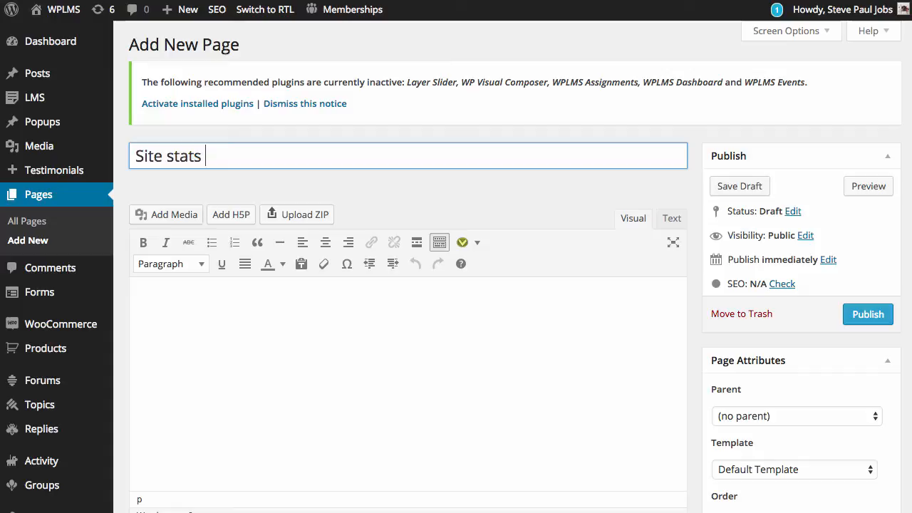
text(tutorial)
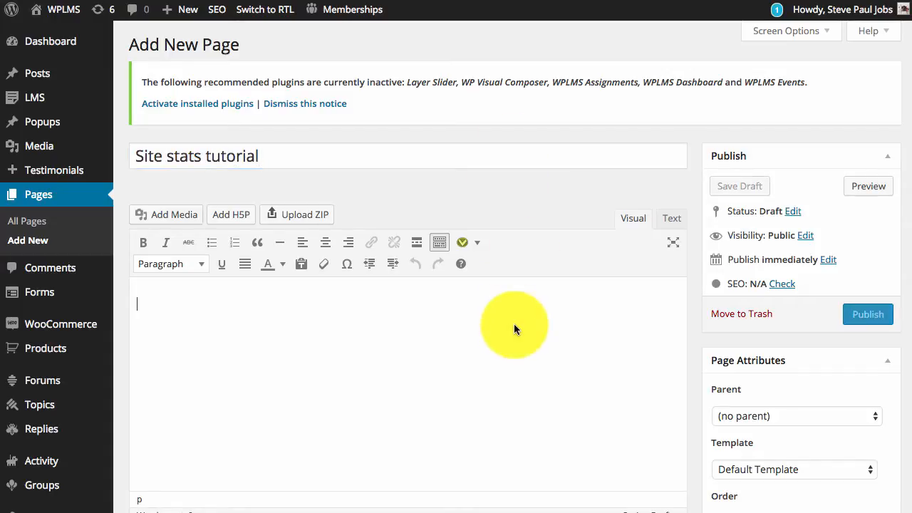
scroll(down, 3)
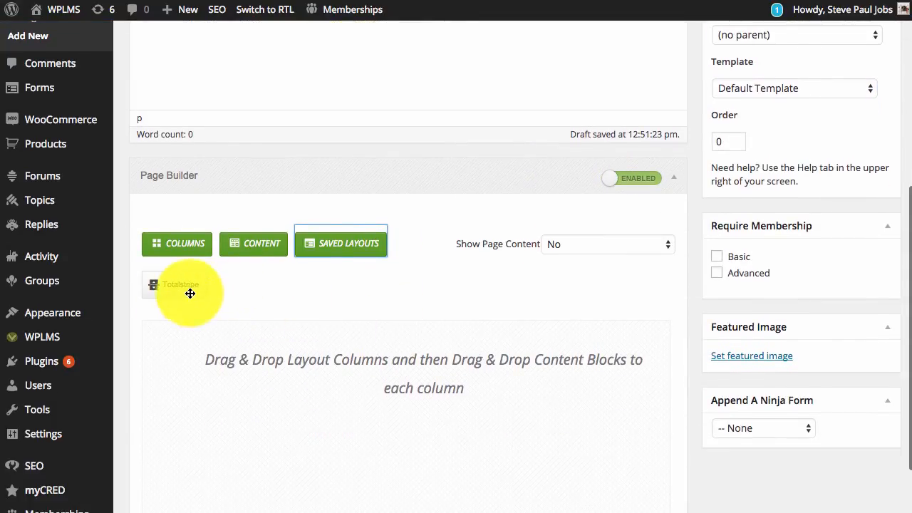
mouse_move(332, 356)
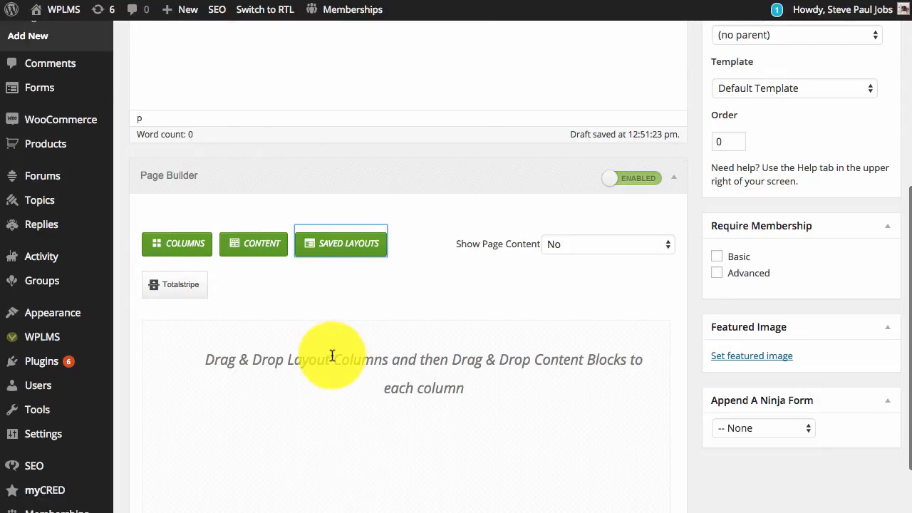
Insert the saved Totalstripe layout into the page builder canvas.
click(174, 284)
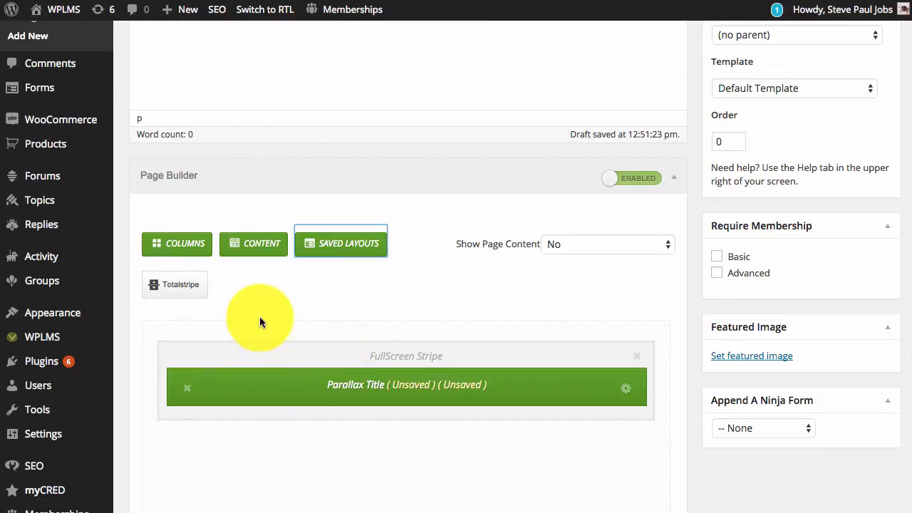
mouse_move(306, 320)
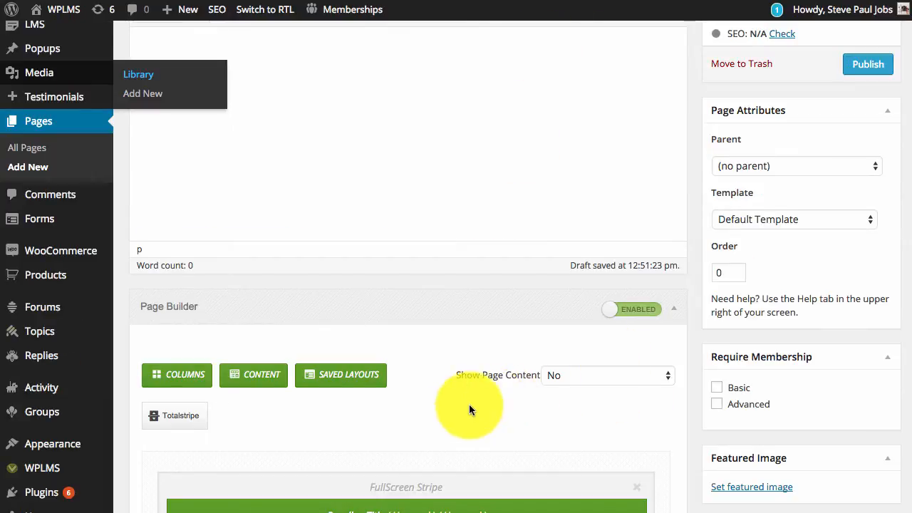
scroll(down, 3)
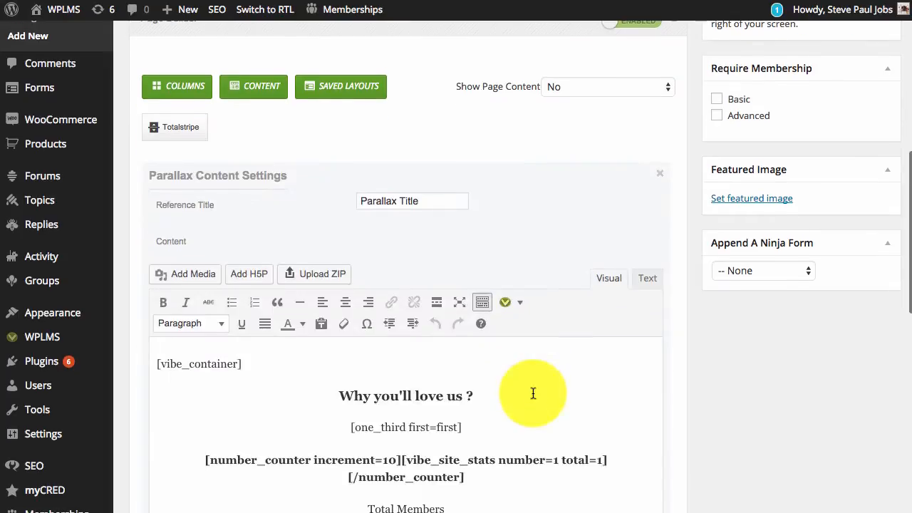
scroll(down, 3)
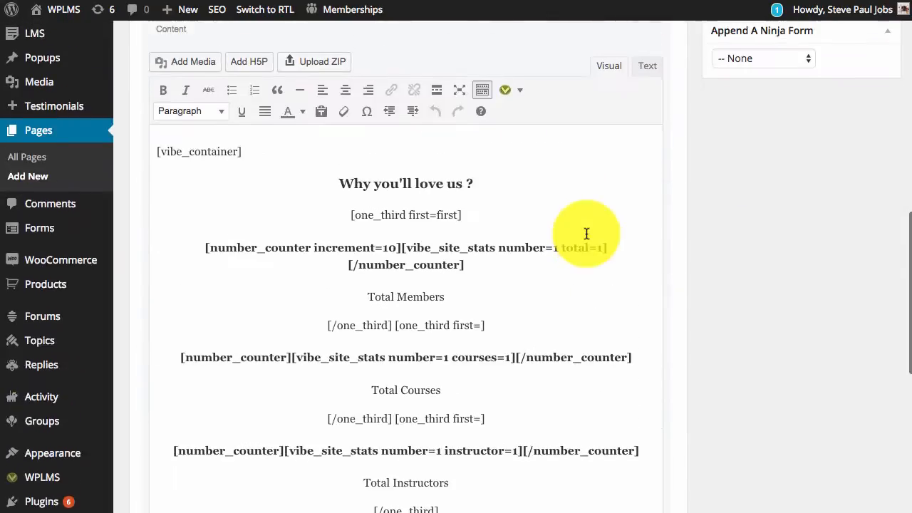
scroll(down, 3)
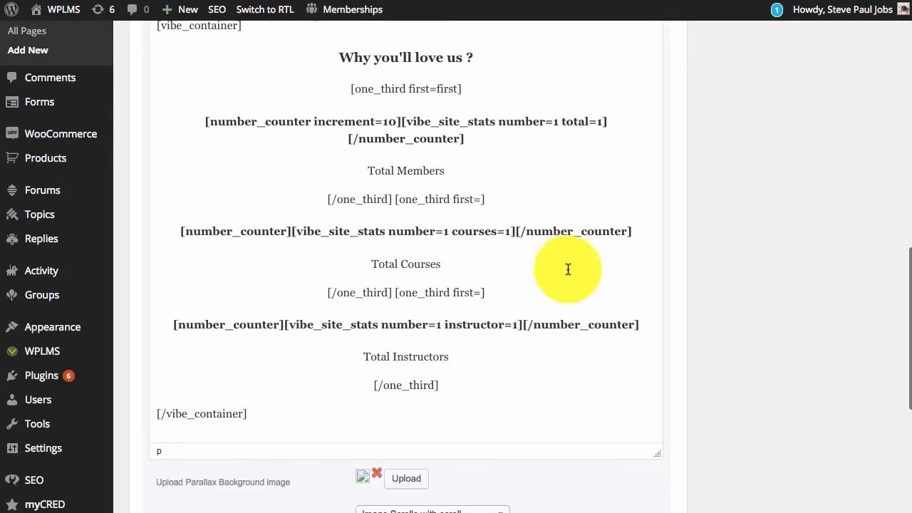
scroll(down, 3)
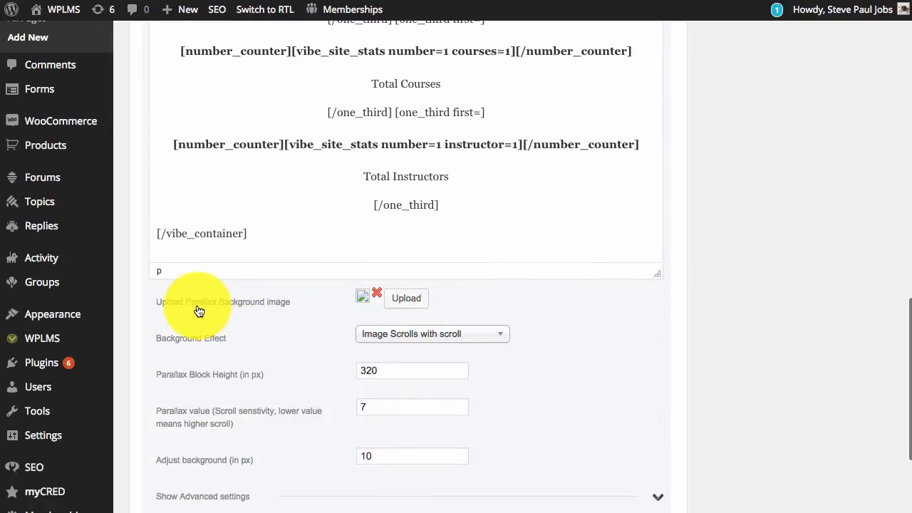
mouse_move(369, 308)
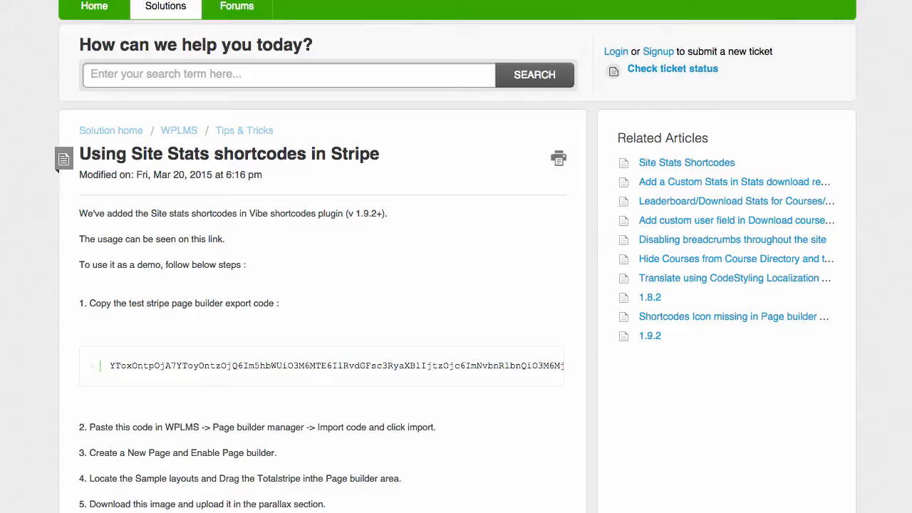
Save the article's blue patterned background image to the Desktop.
scroll(down, 3)
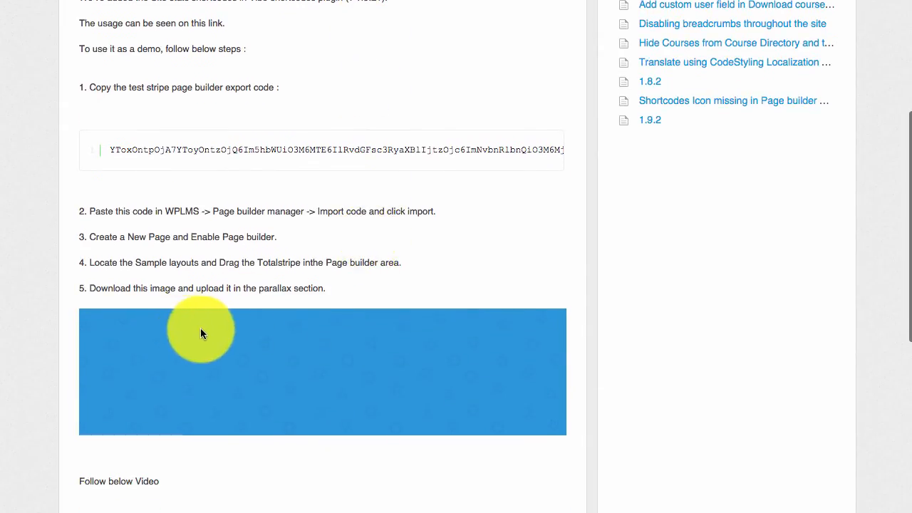
right_click(214, 331)
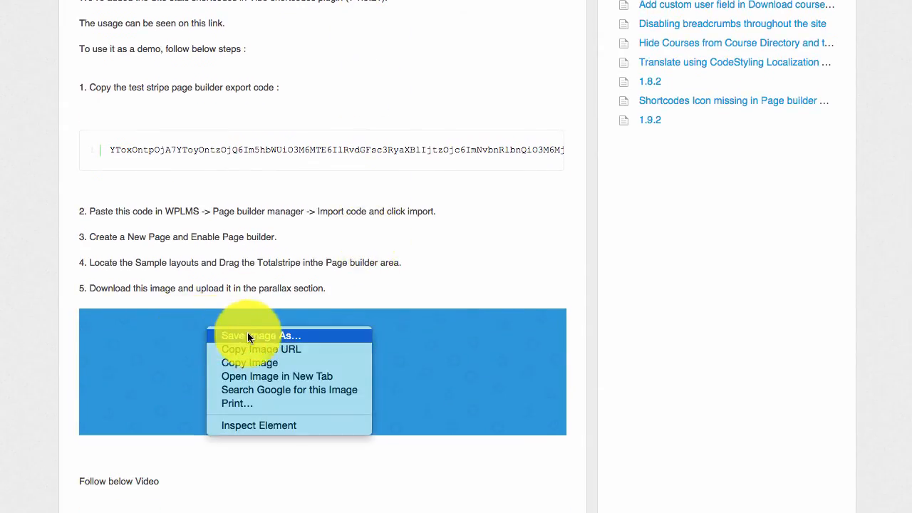
click(258, 336)
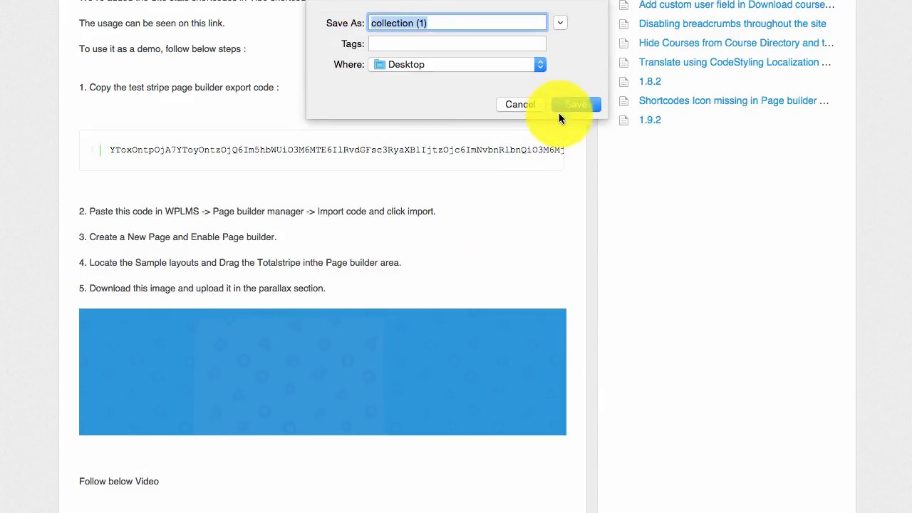
click(576, 104)
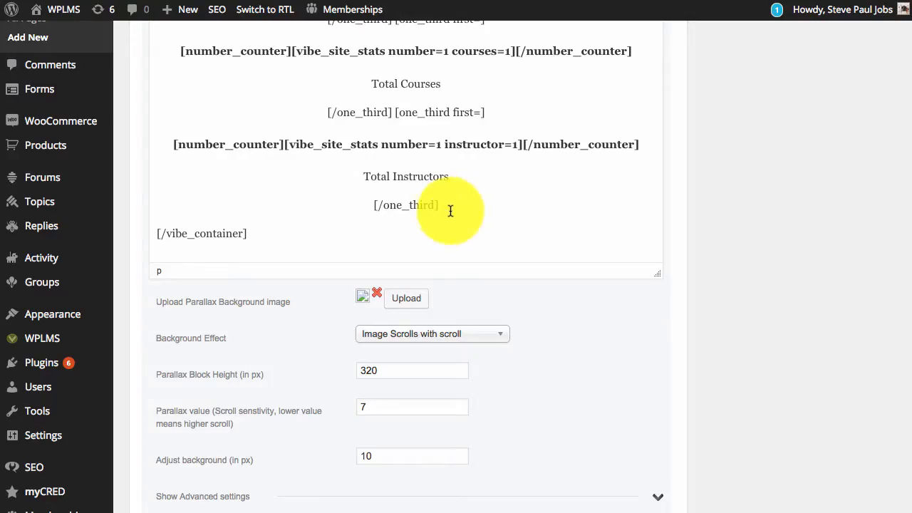
Upload the downloaded blue image as the Parallax Title background and save the block settings.
click(406, 298)
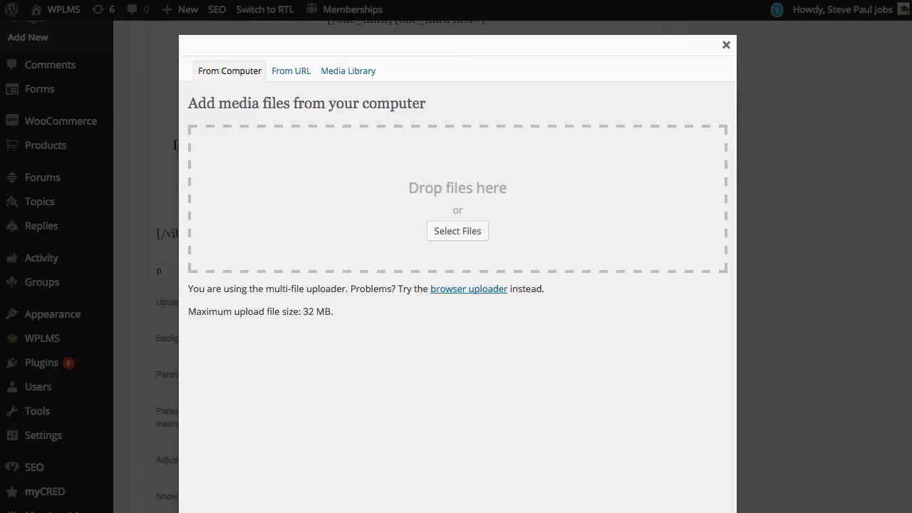
click(458, 230)
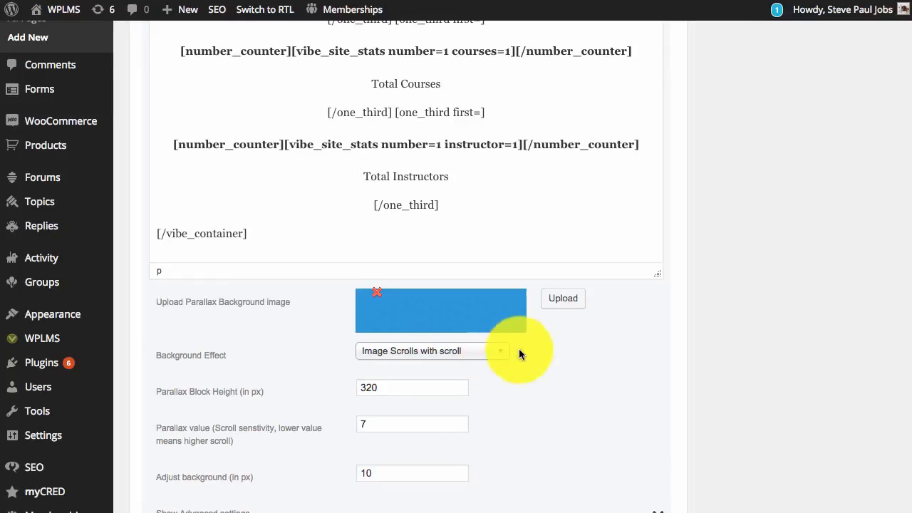
scroll(down, 3)
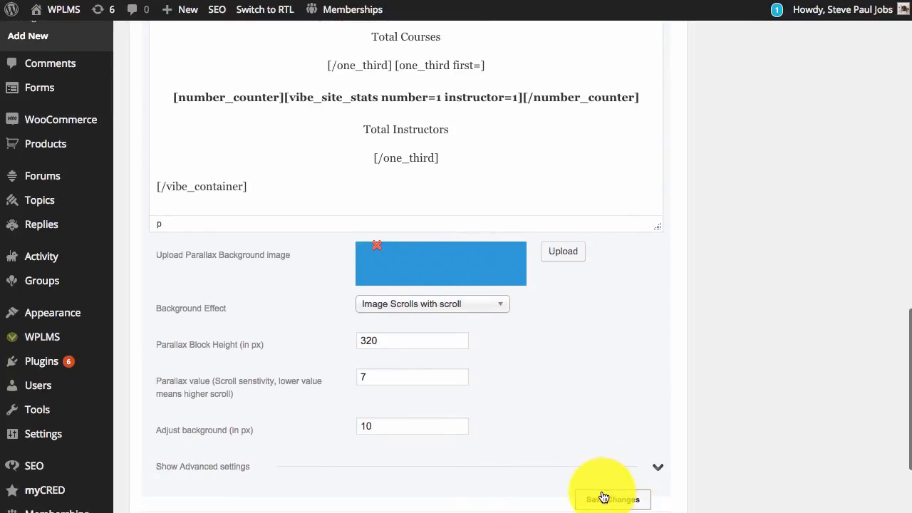
click(611, 499)
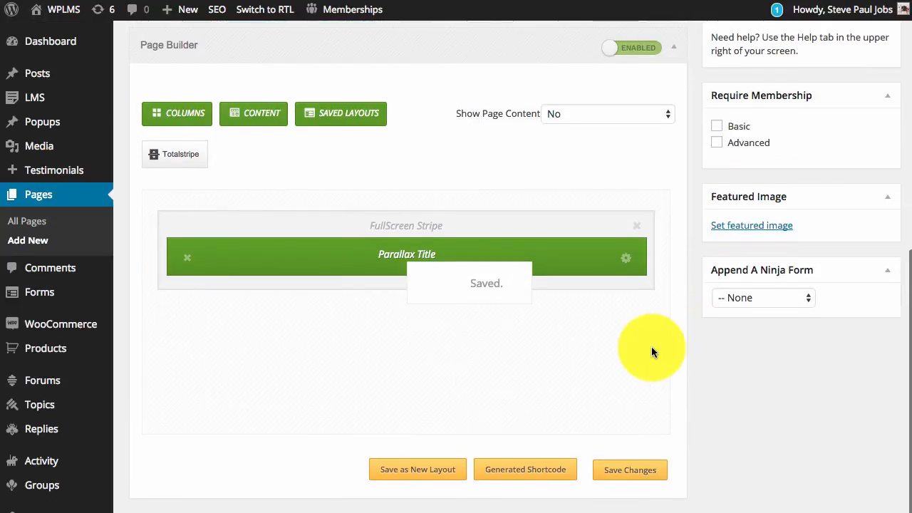
Apply the No Title template to 'Site stats tutorial' and publish the page.
scroll(up, 3)
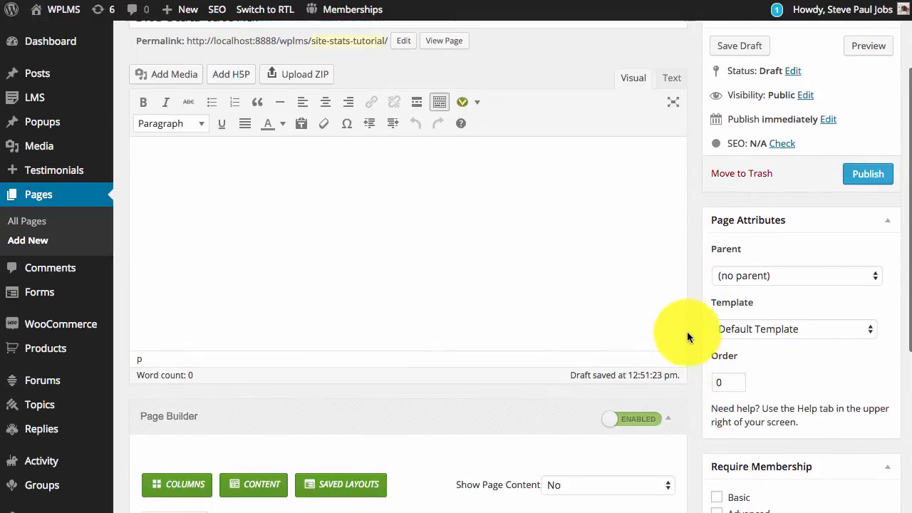
click(794, 329)
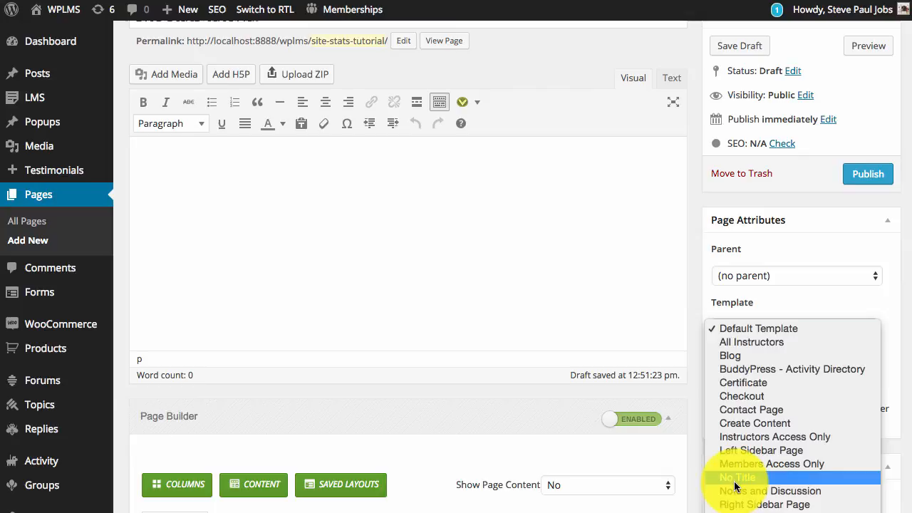
click(738, 477)
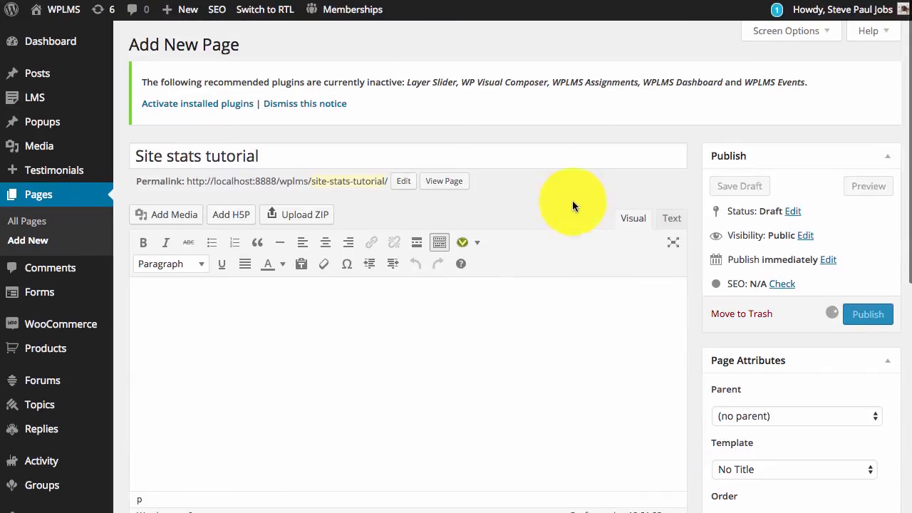
click(868, 314)
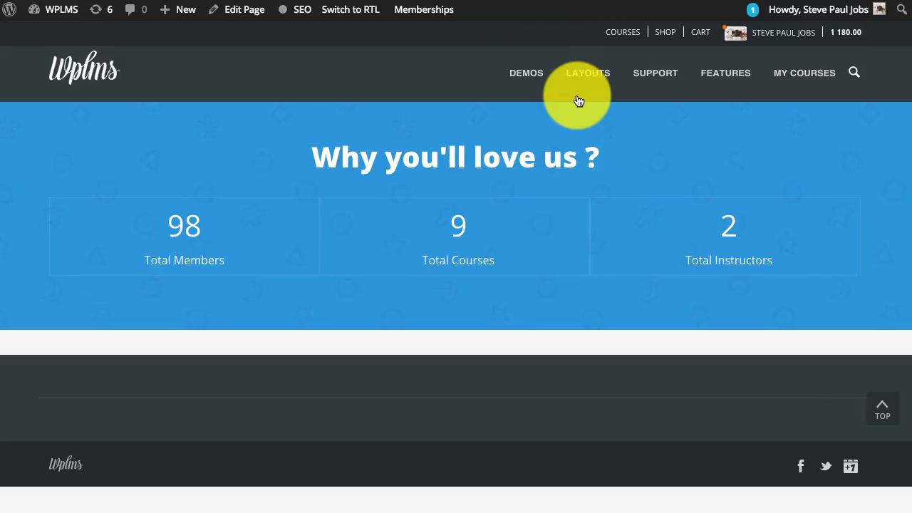
mouse_move(556, 267)
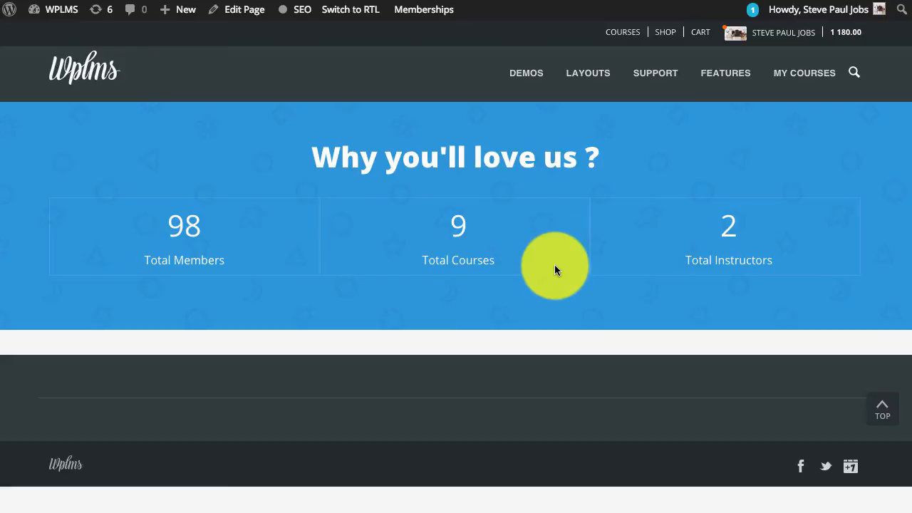
mouse_move(264, 257)
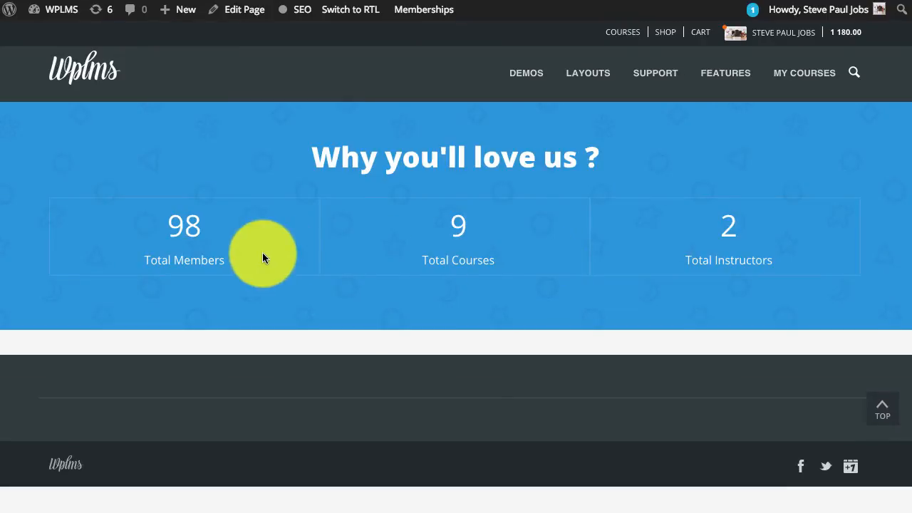
mouse_move(176, 239)
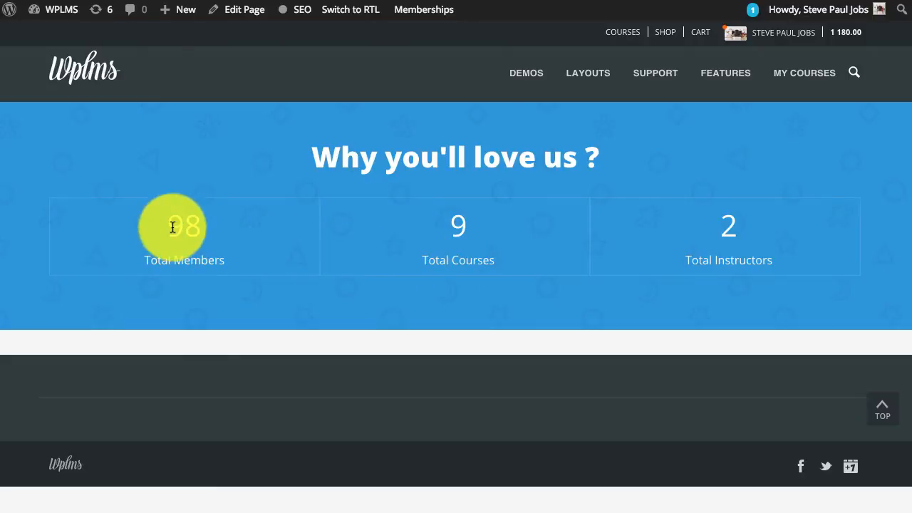
mouse_move(768, 239)
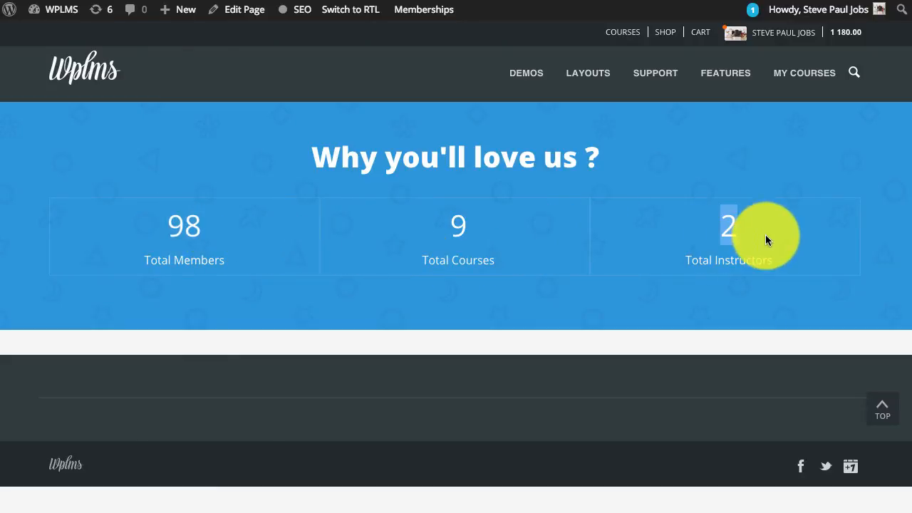
mouse_move(476, 4)
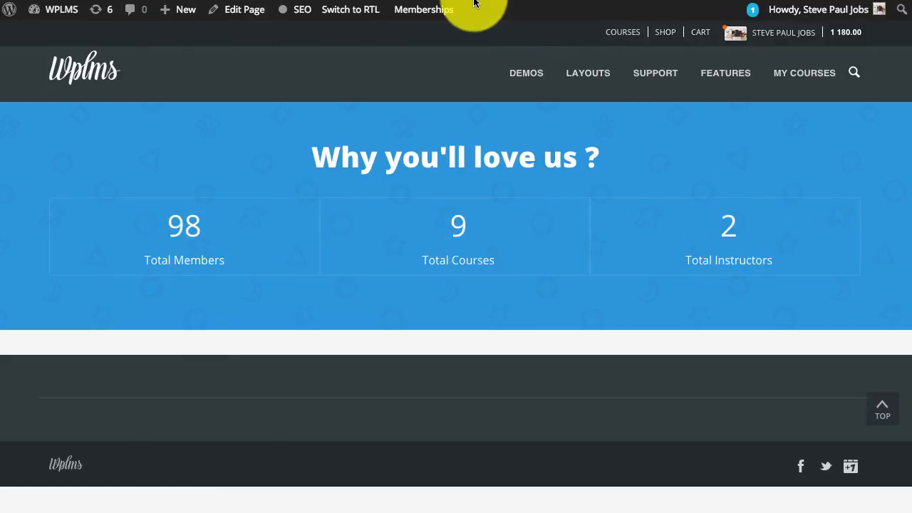
right_click(286, 145)
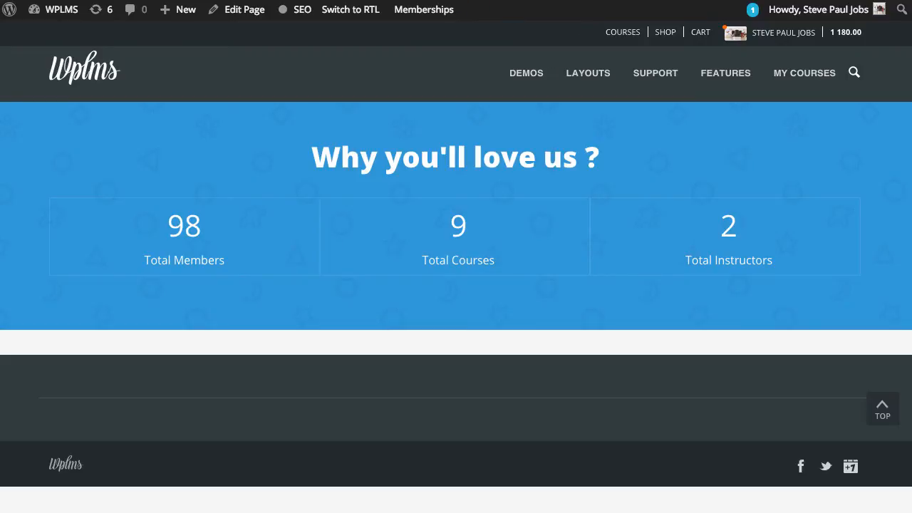
click(244, 10)
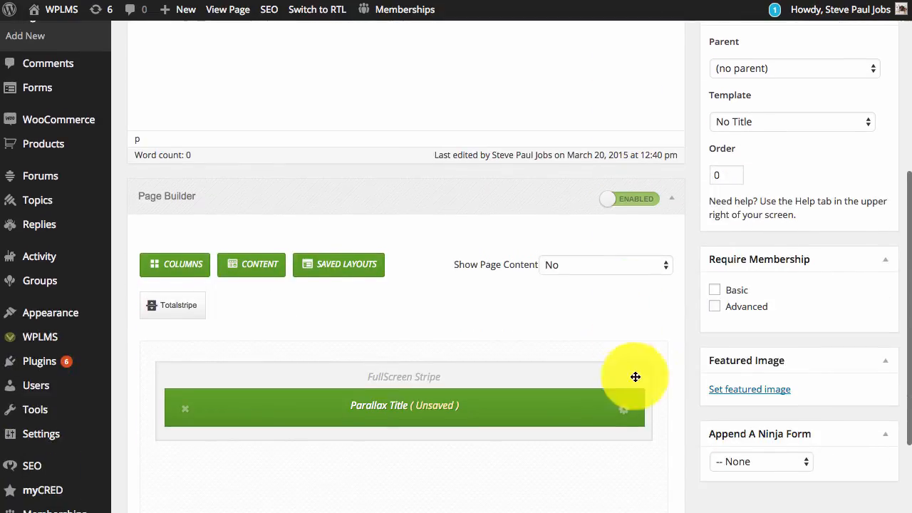
mouse_move(623, 415)
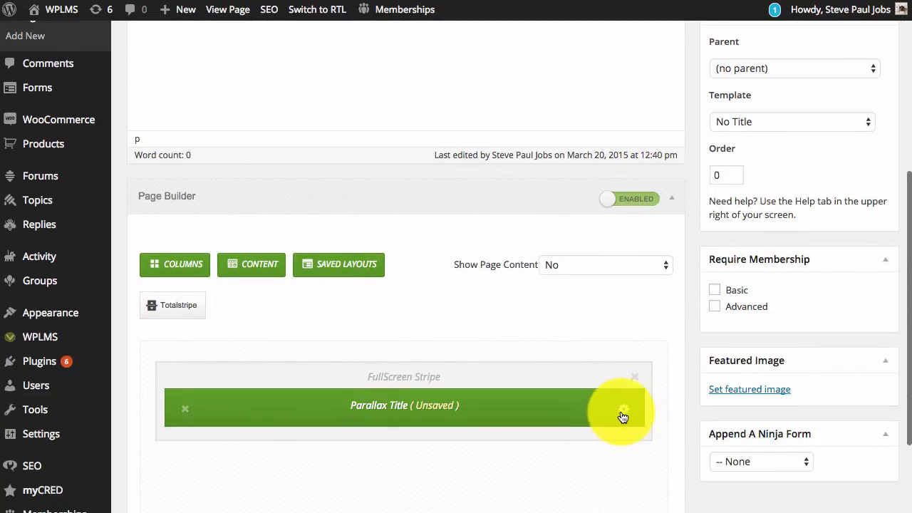
click(623, 408)
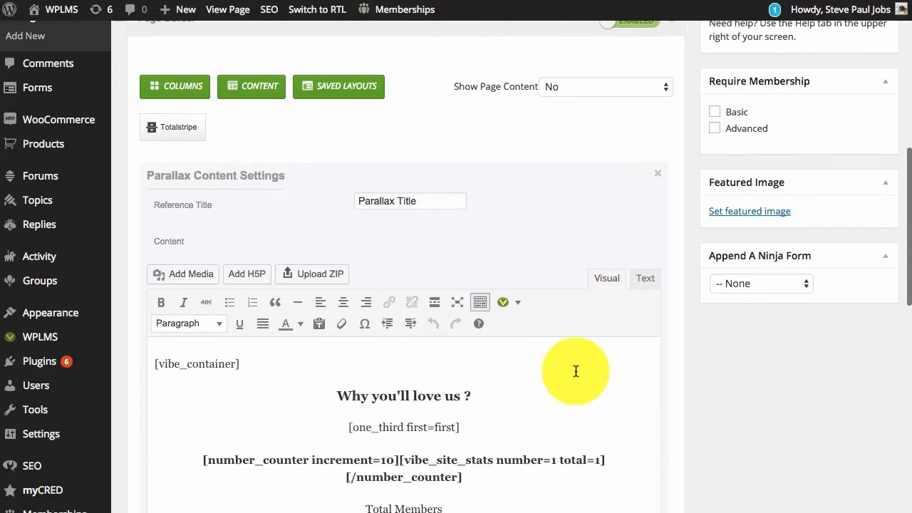
scroll(down, 3)
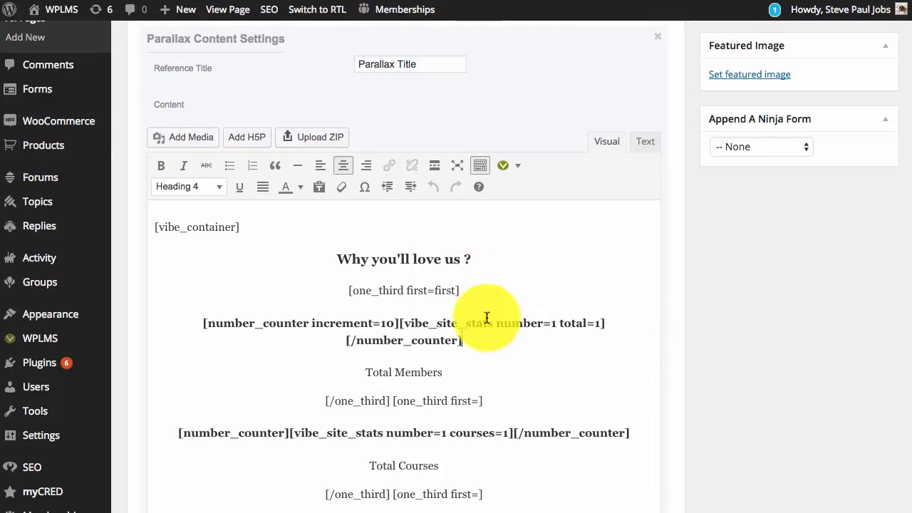
mouse_move(497, 323)
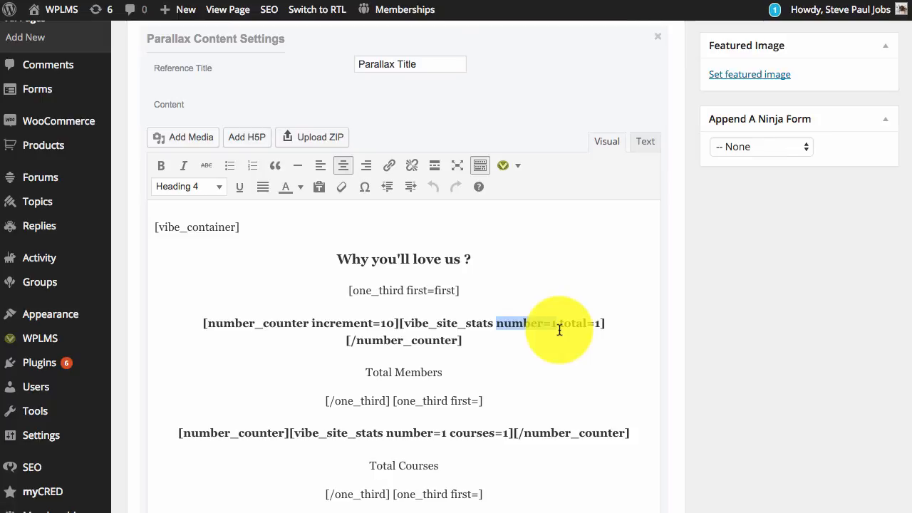
scroll(down, 3)
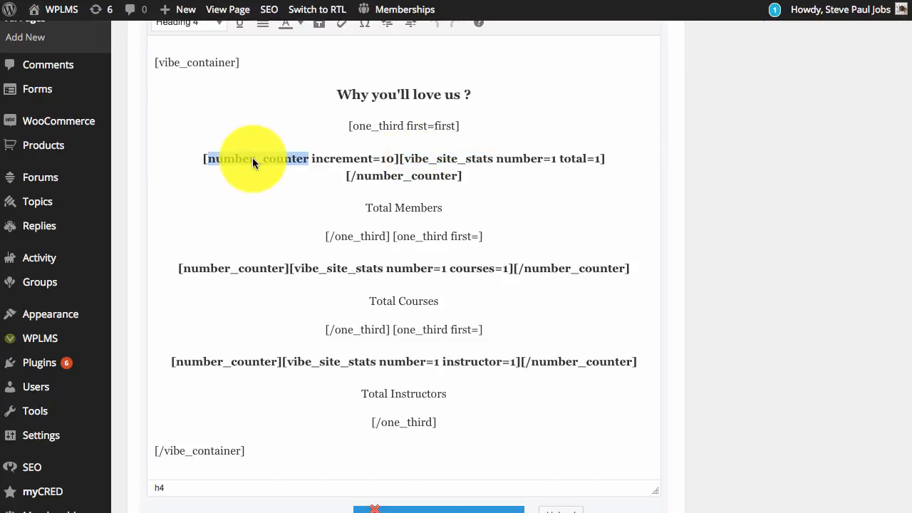
click(227, 9)
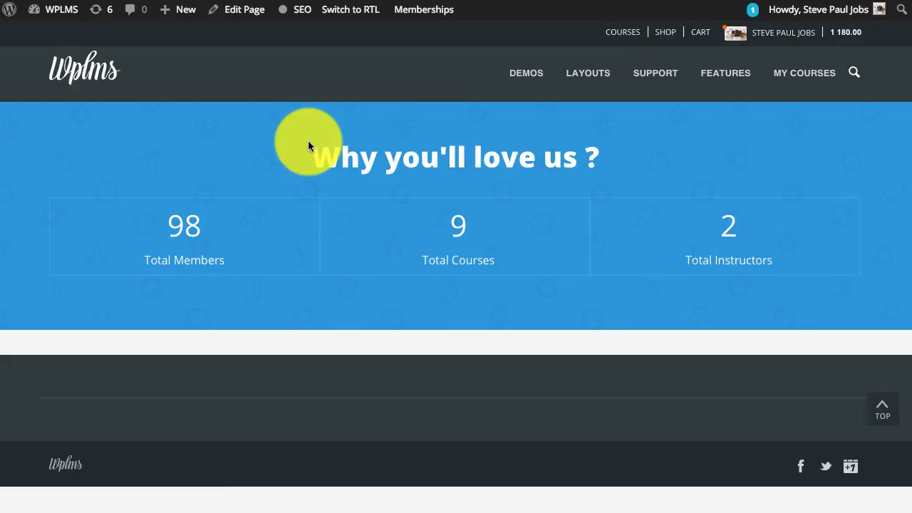